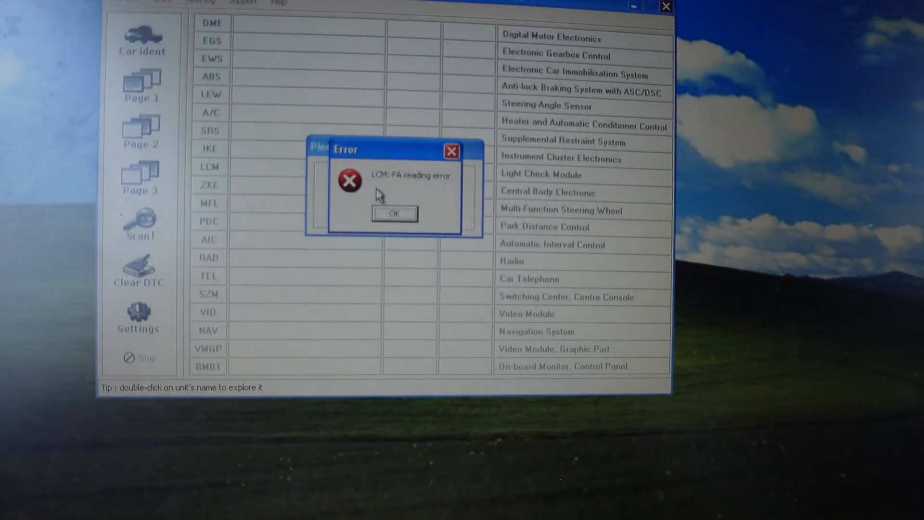
- Dismiss the LCM: FA reading error to reach the car identification view
left_click(393, 213)
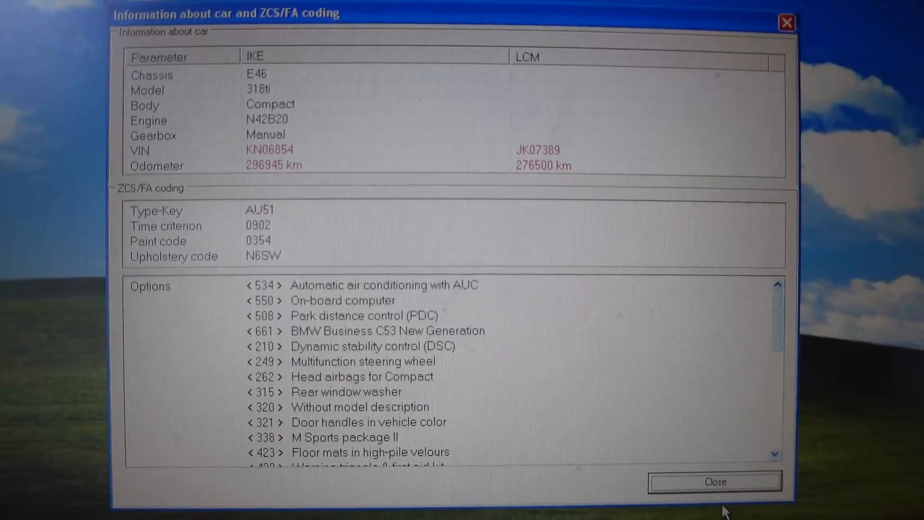
- Close the car overview, scan all modules, and open the LCM module window
left_click(713, 481)
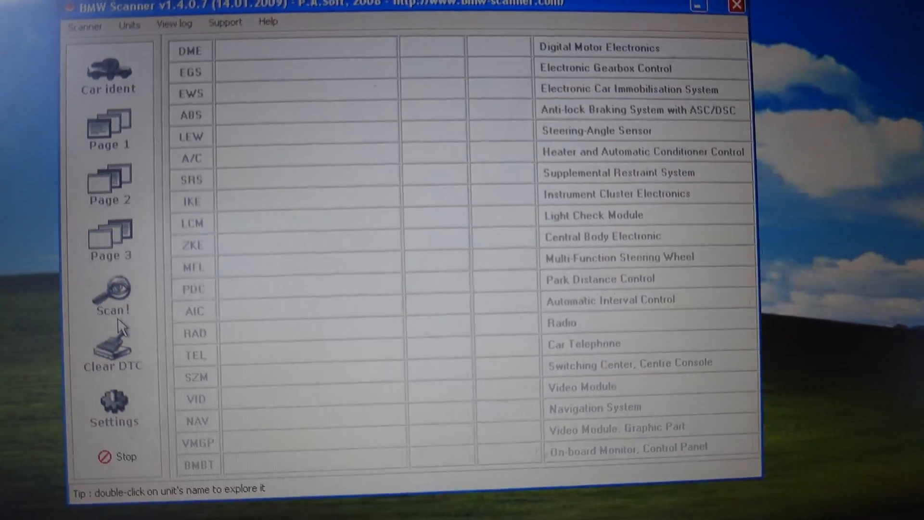
left_click(112, 300)
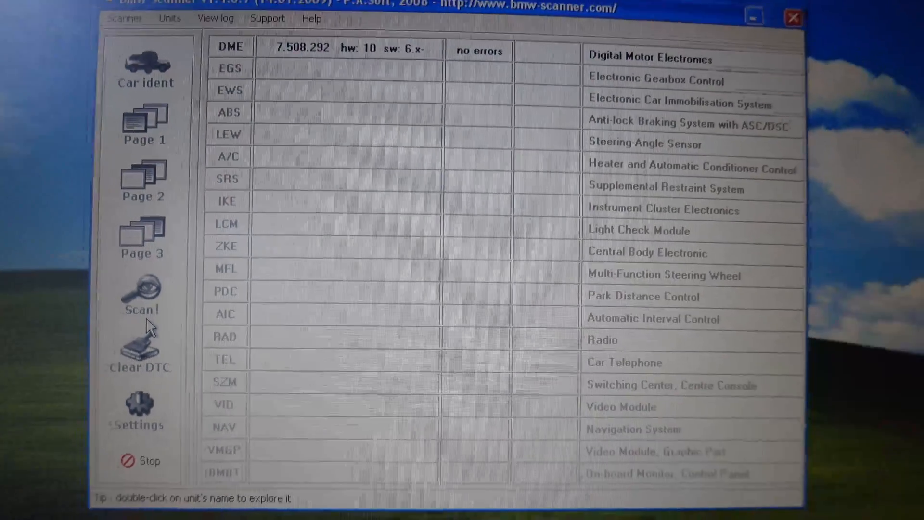
left_click(141, 297)
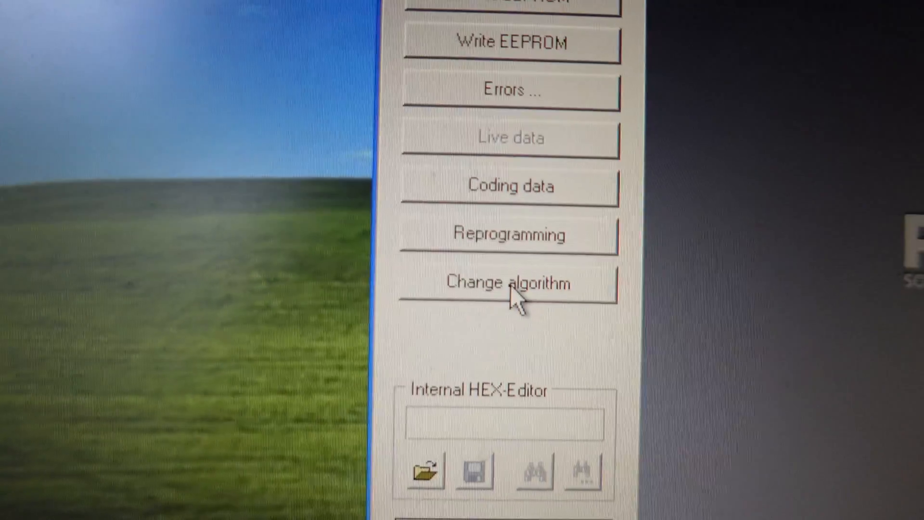
left_click(510, 283)
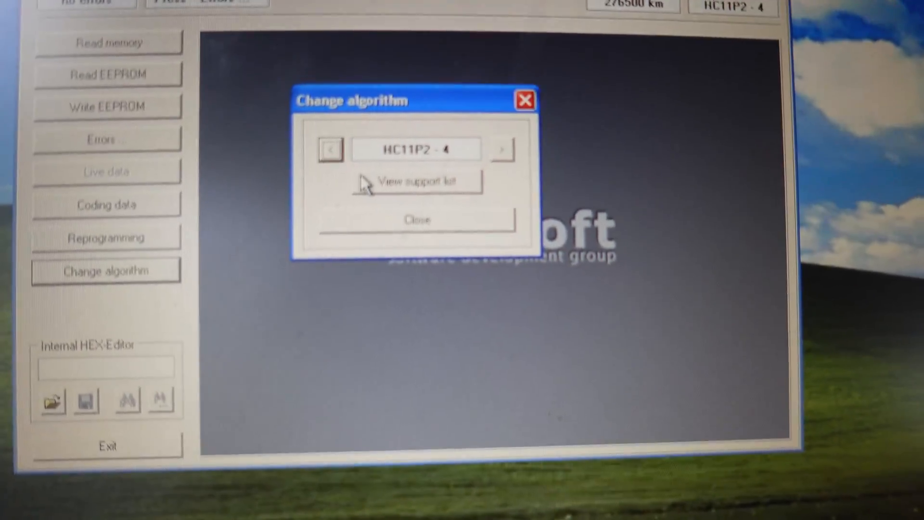
left_click(417, 181)
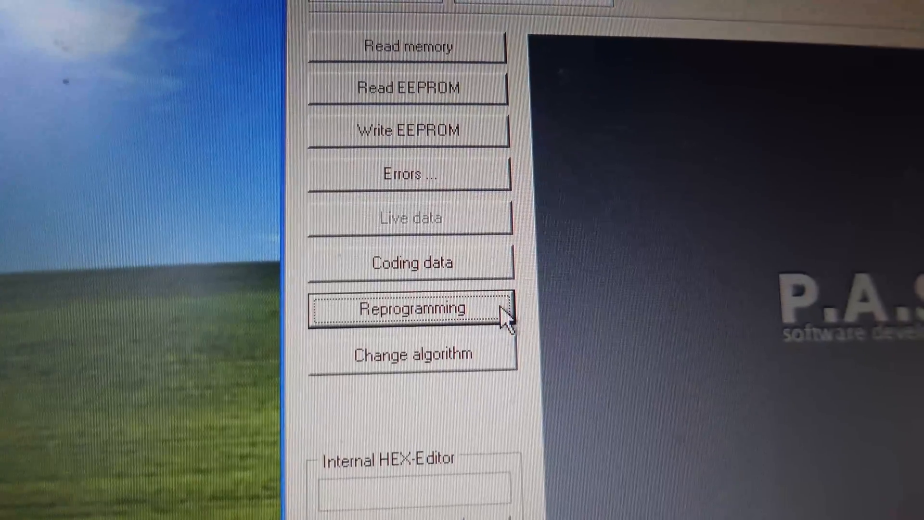
- Write the LCM's new odometer value (296900 km) and acknowledge the success message
left_click(409, 308)
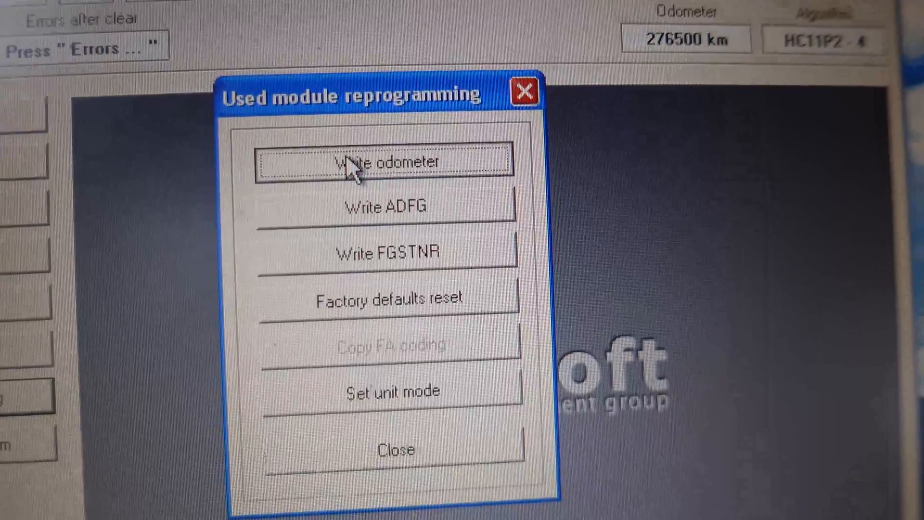
left_click(389, 162)
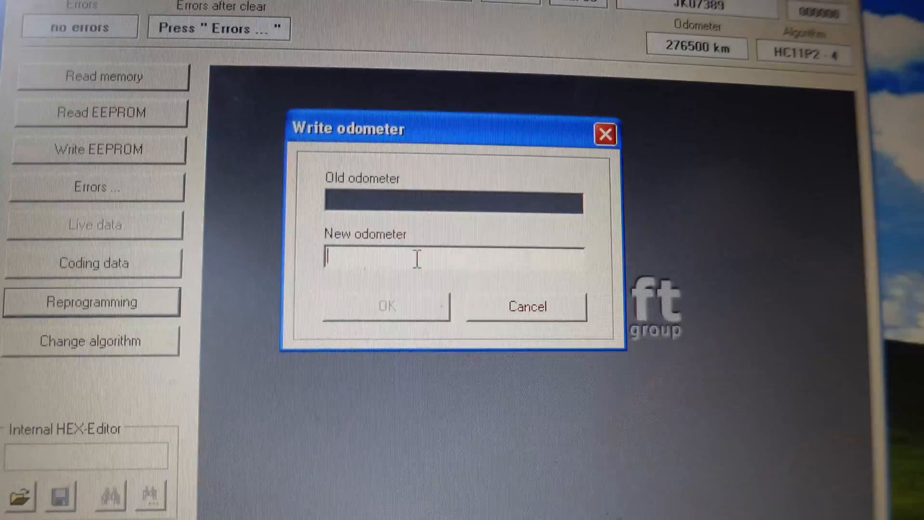
type("296")
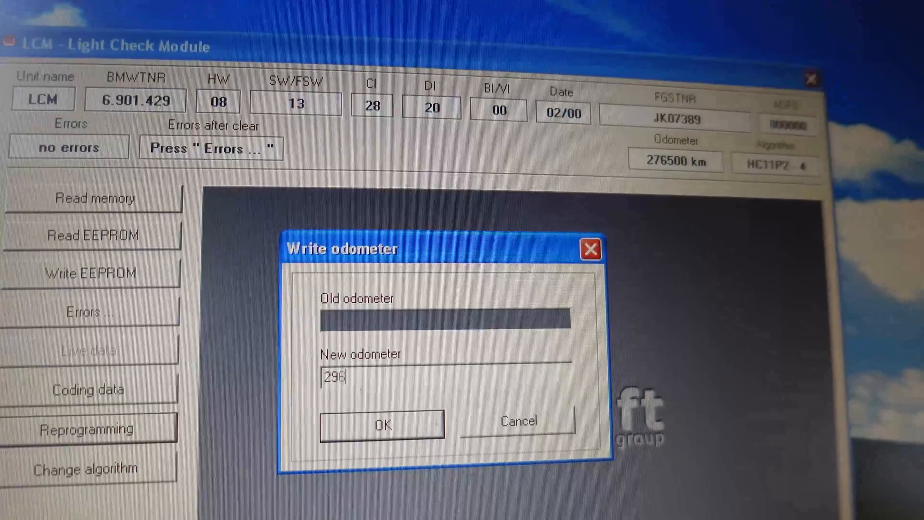
type("945")
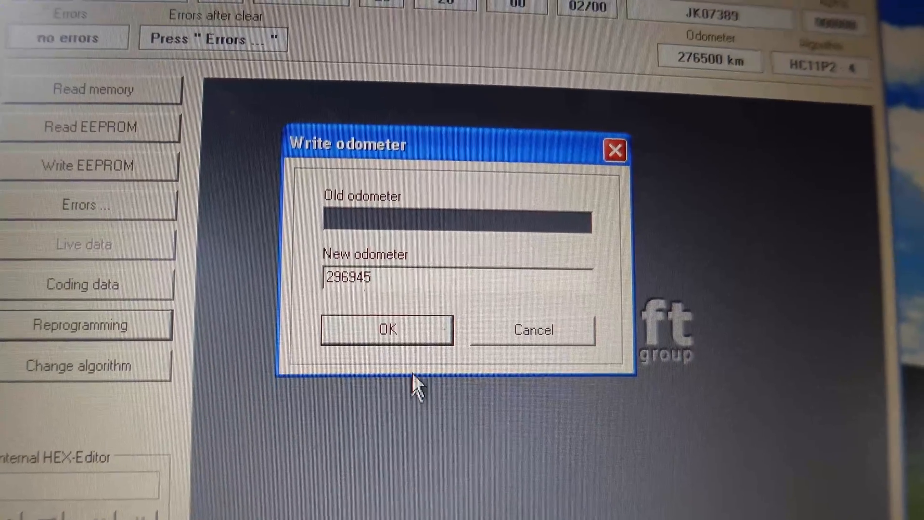
left_click(385, 328)
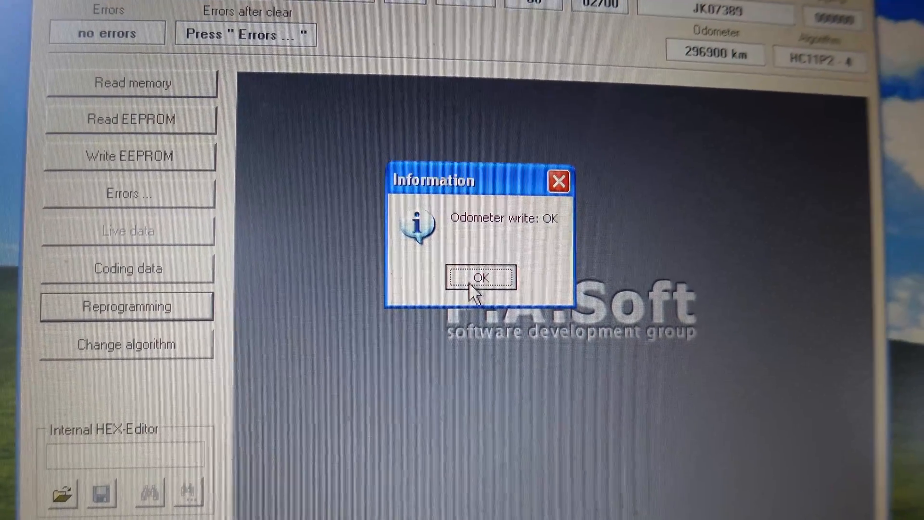
left_click(480, 278)
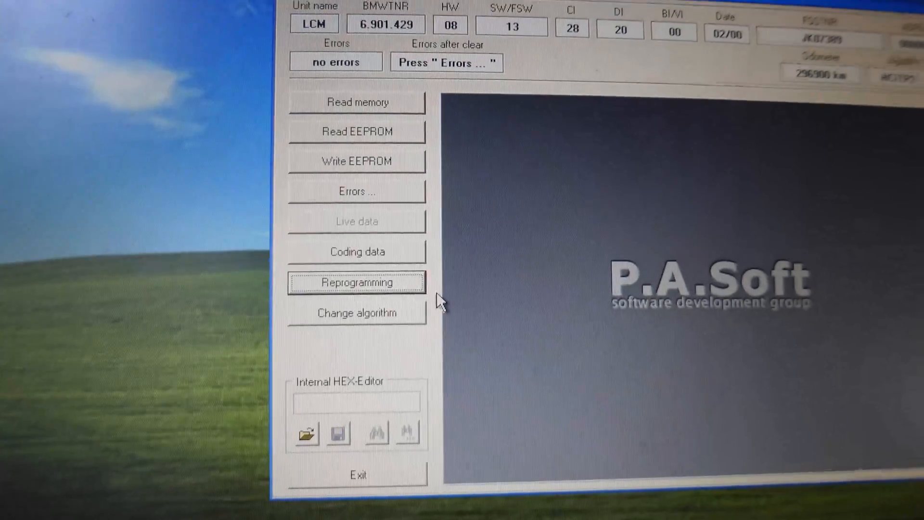
- Write KN06854 as the LCM's FGSTNR, confirm it, and exit the module window
left_click(357, 282)
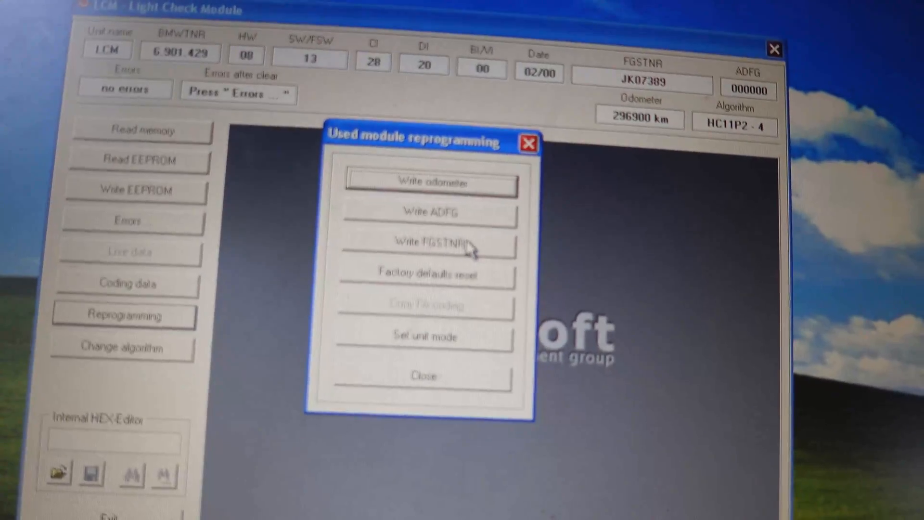
left_click(431, 243)
type("KN06854")
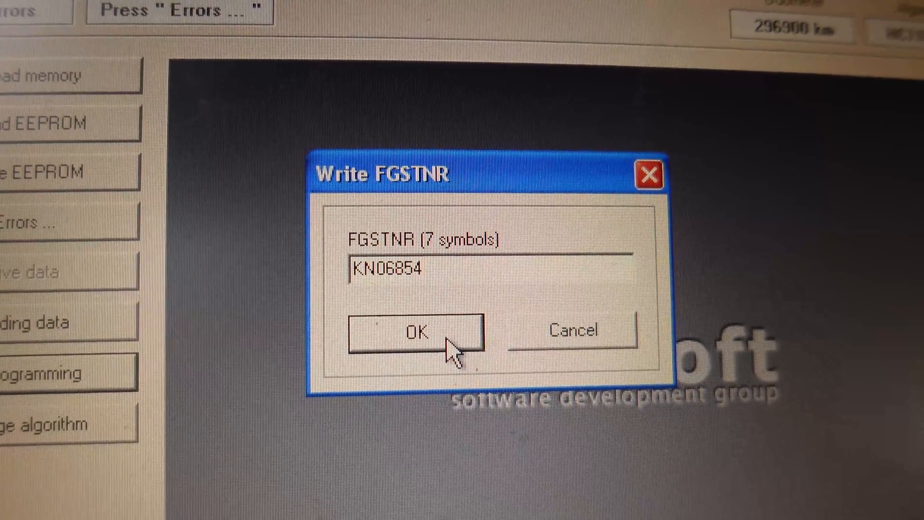
left_click(414, 331)
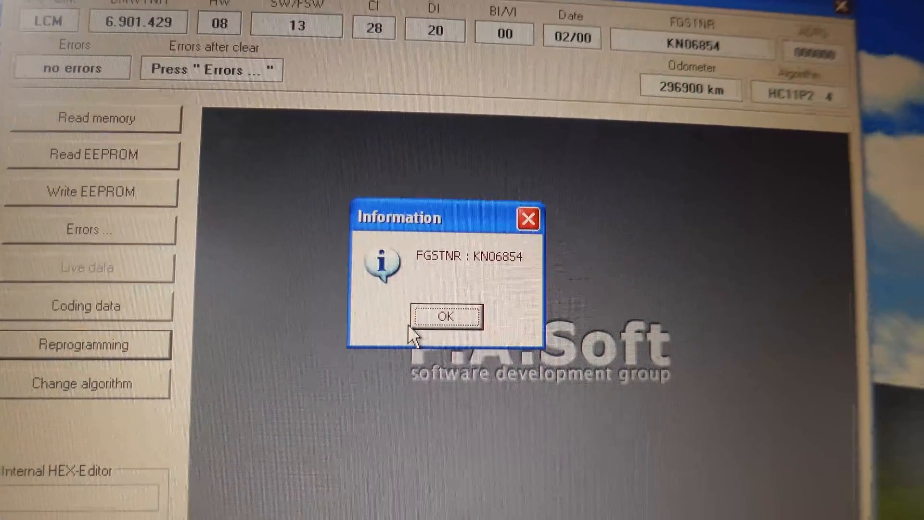
left_click(447, 317)
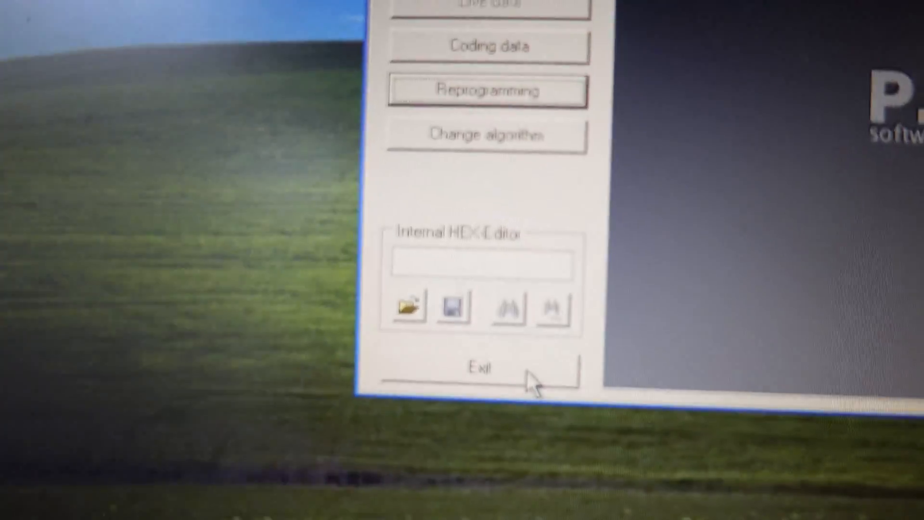
left_click(480, 366)
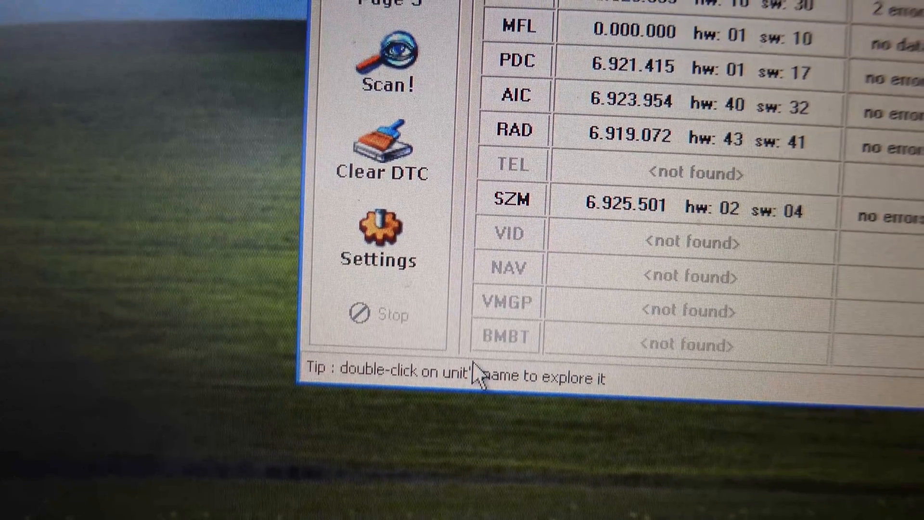